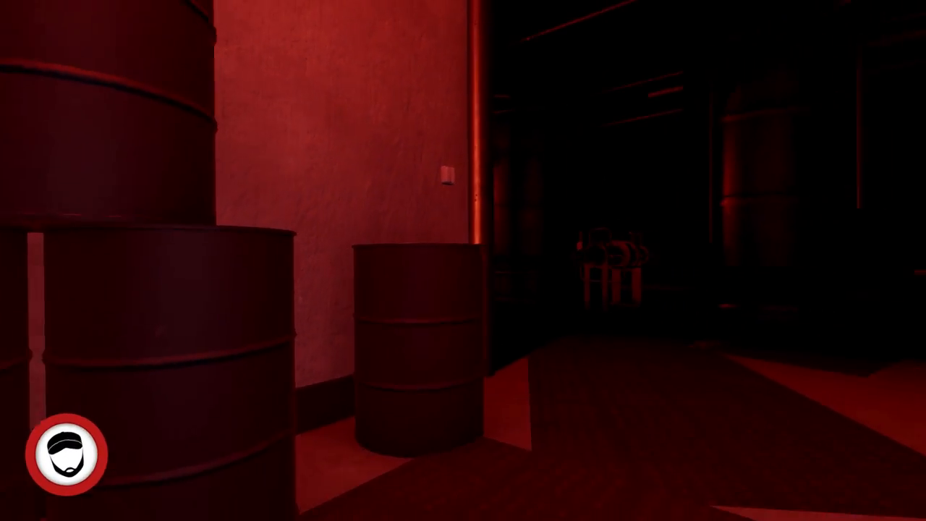
mouse_move(463, 261)
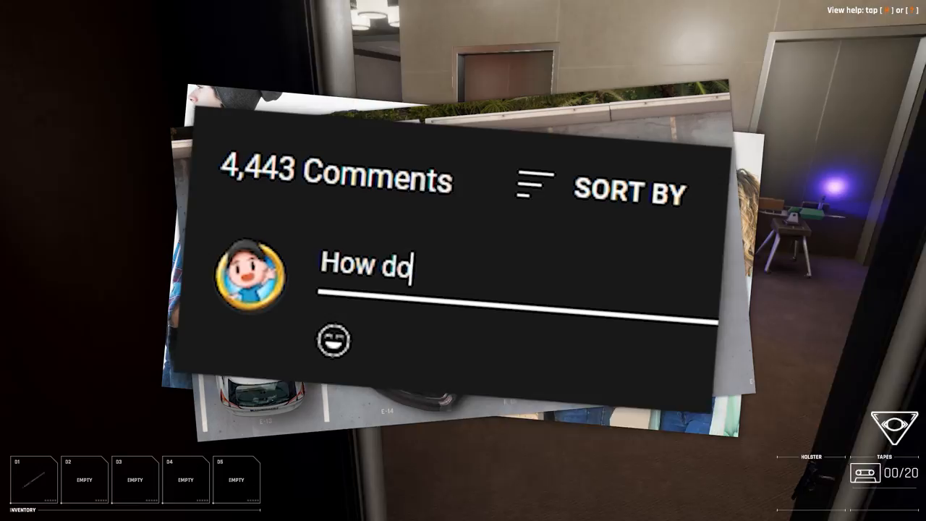
Open the Wolfire Discord server's #welcome channel and scroll through its rules and links
text(I lead a fulfilling)
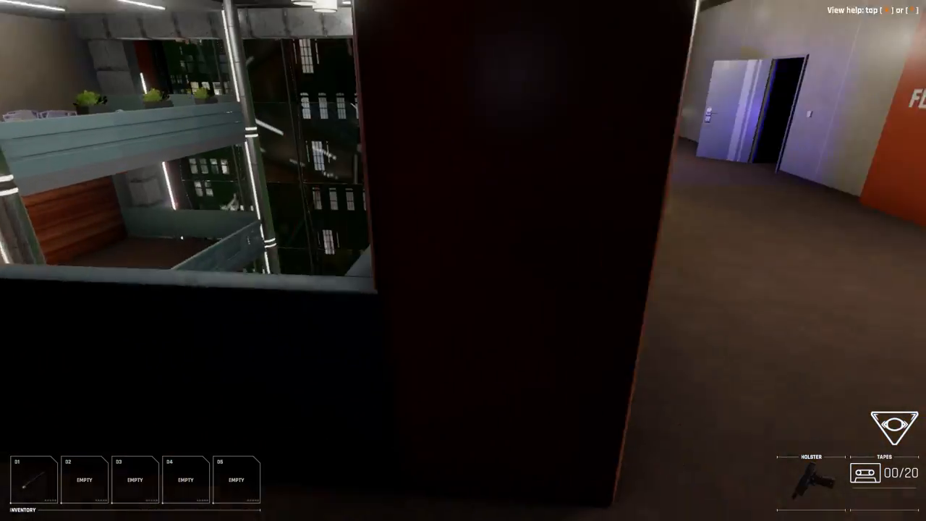
mouse_move(463, 260)
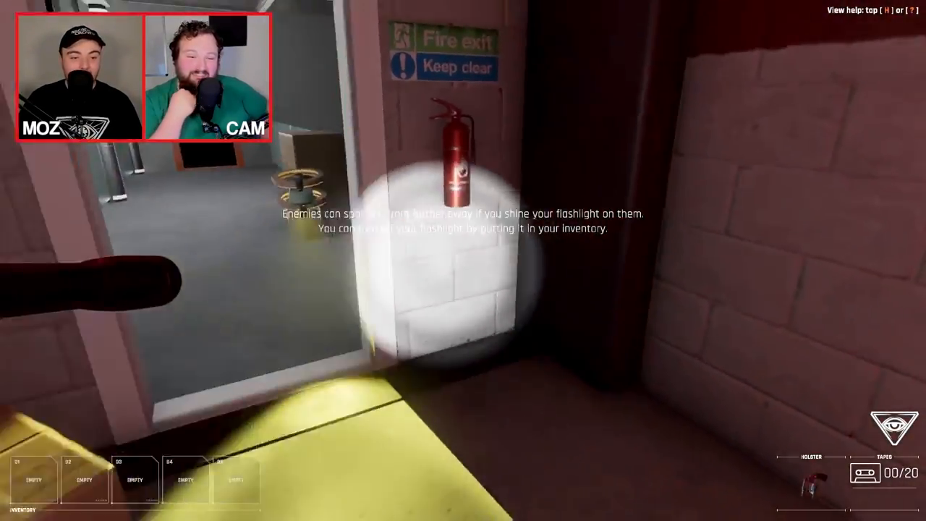
mouse_move(462, 261)
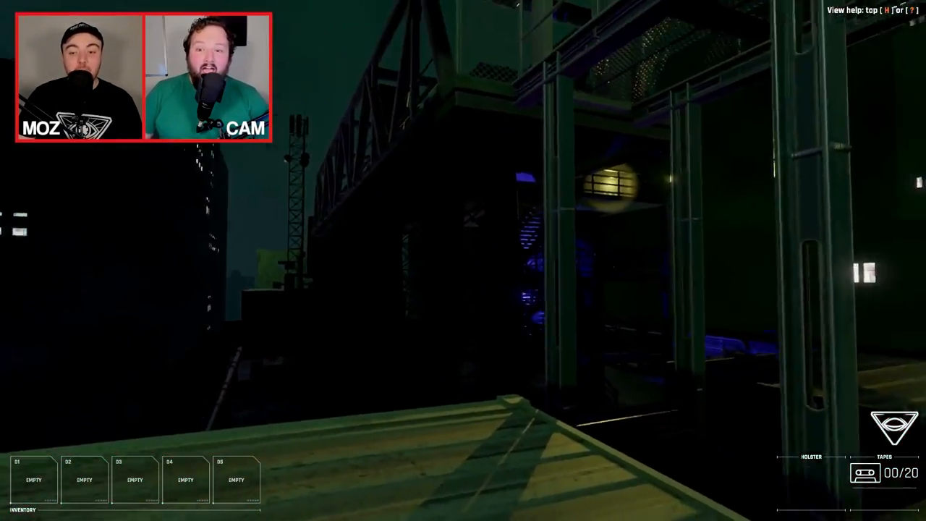
mouse_move(463, 261)
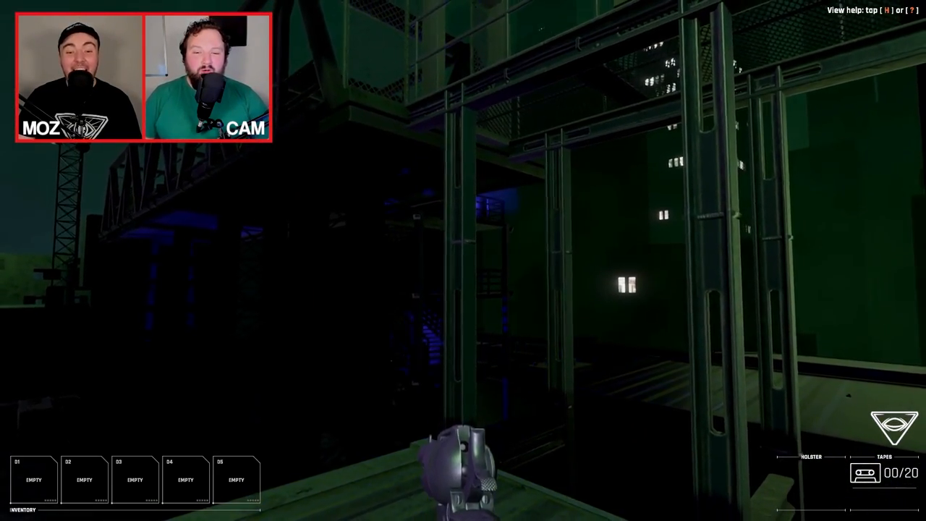
mouse_move(463, 260)
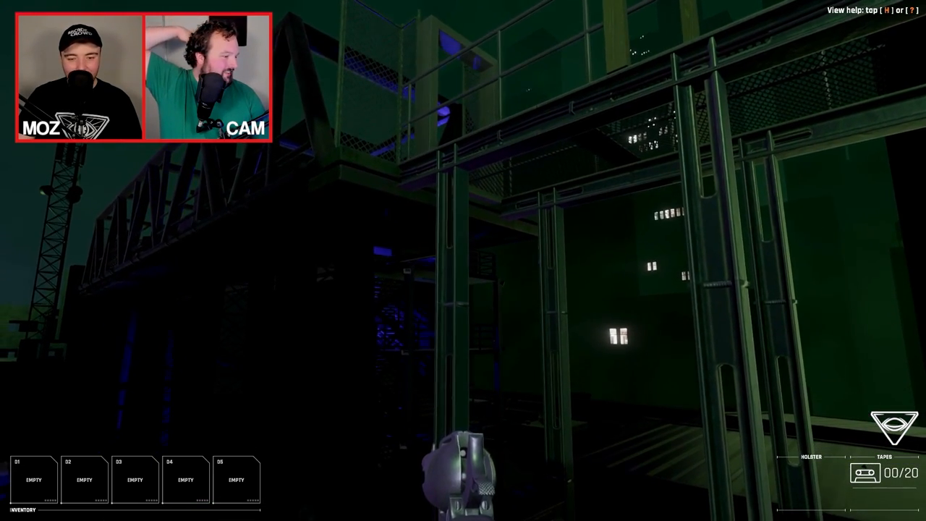
click(437, 511)
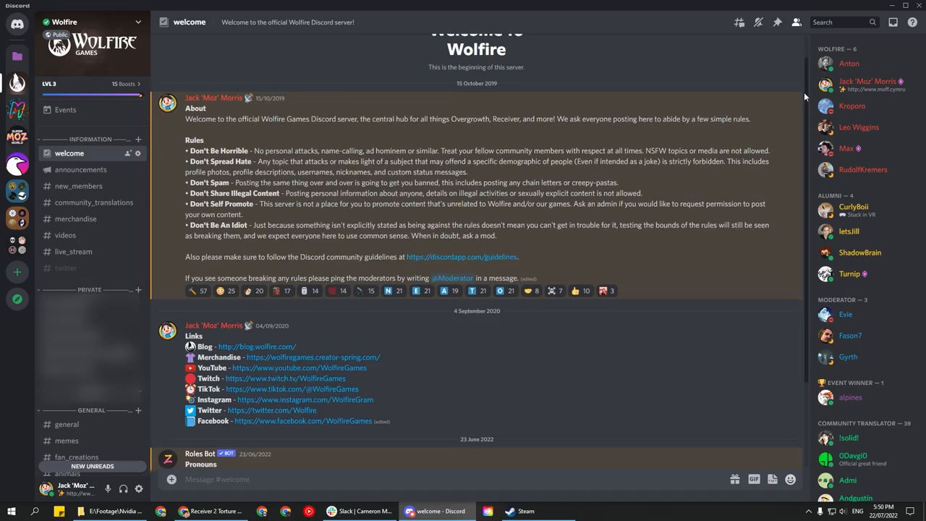
scroll(down, 3)
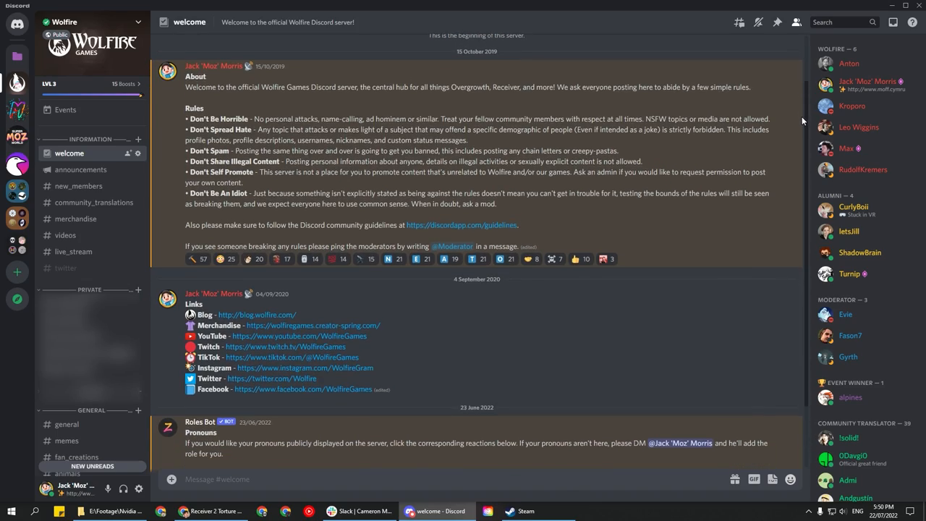
scroll(down, 3)
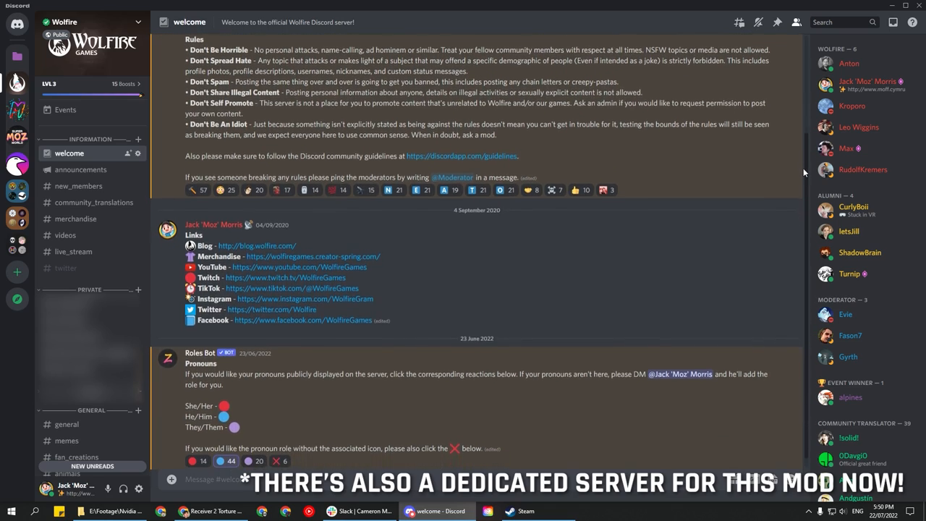
click(113, 267)
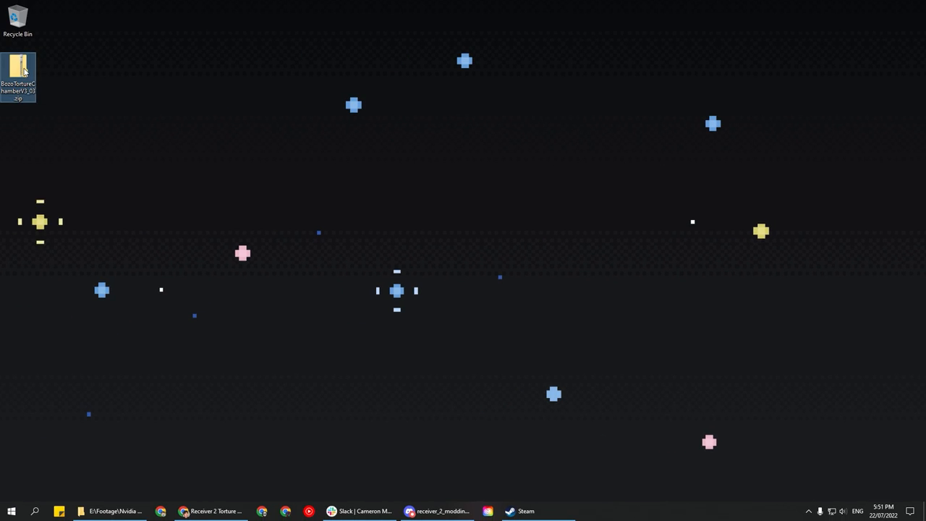
Open the BozoTortureChamber archive, then browse from %appdata to AppData\LocalLow\Wolfire Games
double_click(18, 69)
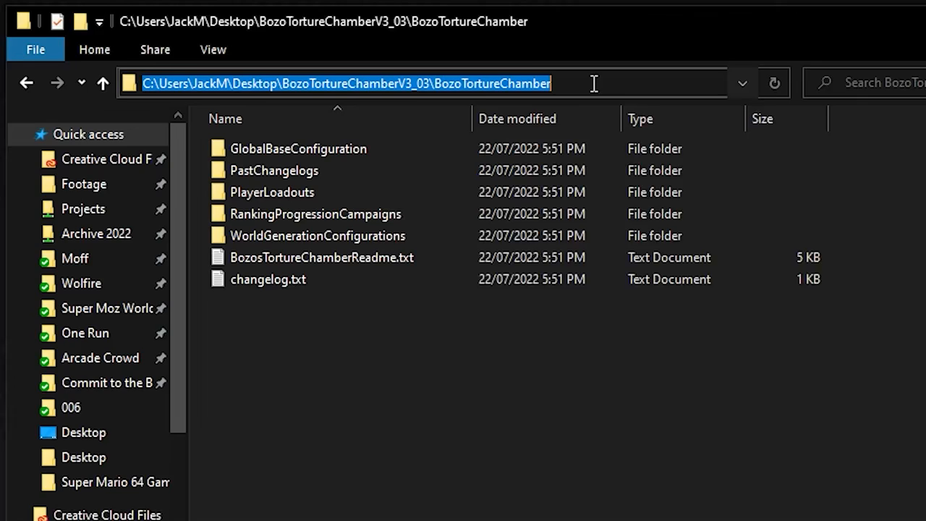
text(%)
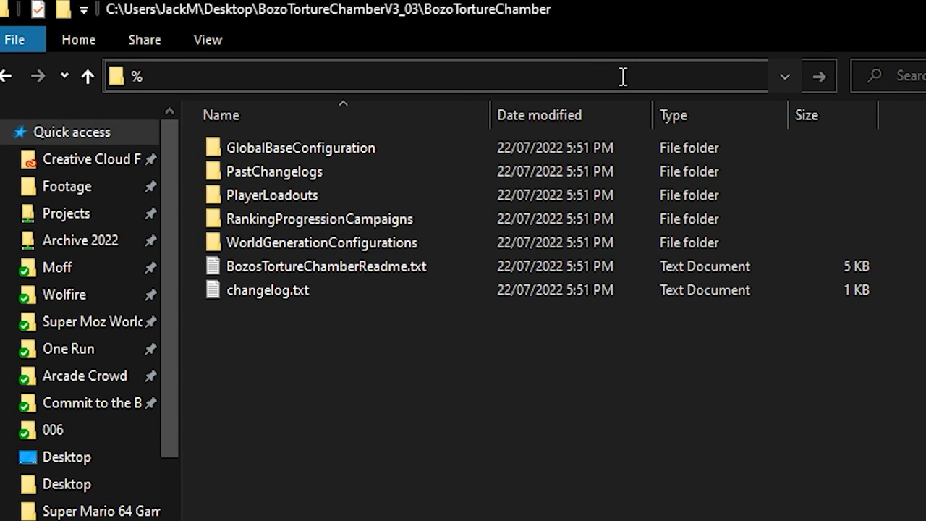
text(appda)
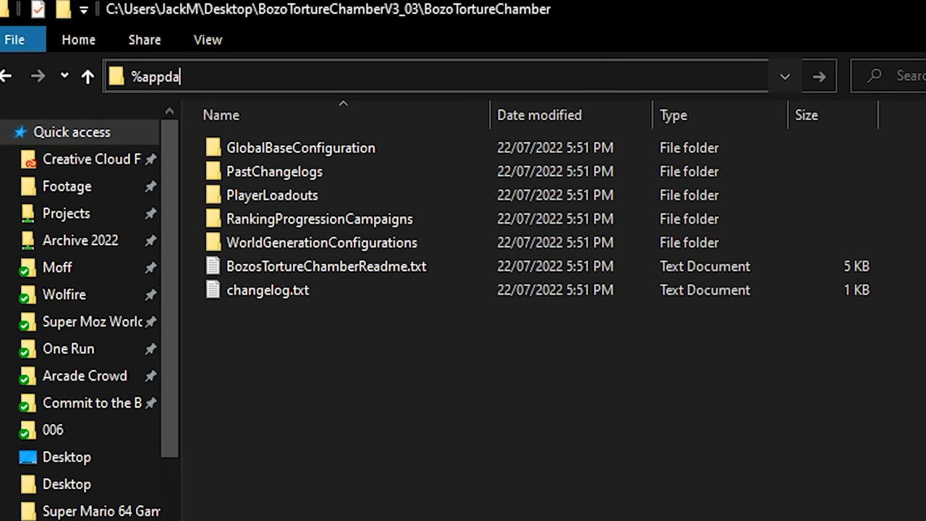
key(Return)
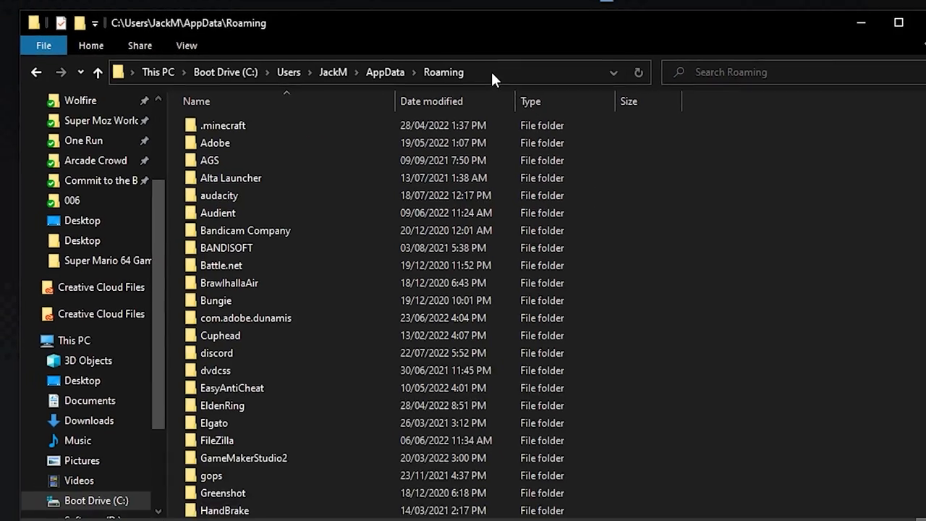
click(385, 72)
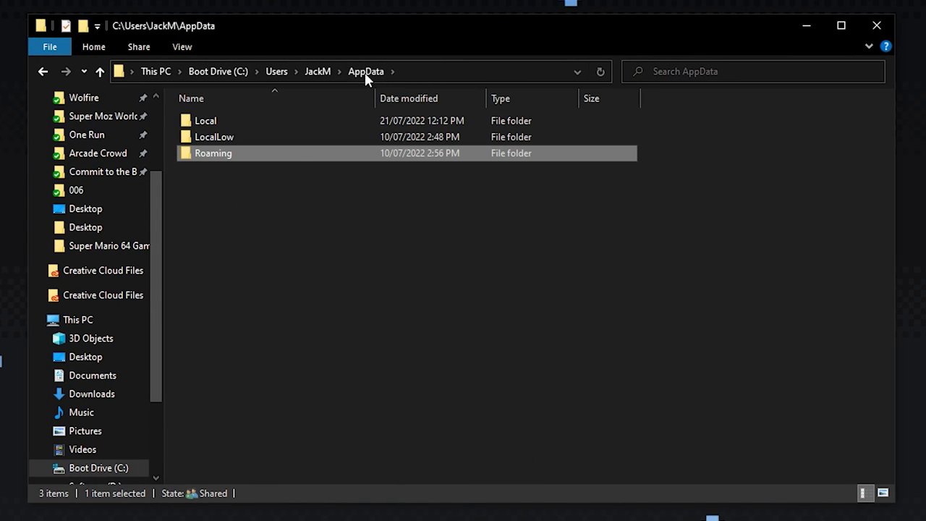
double_click(214, 137)
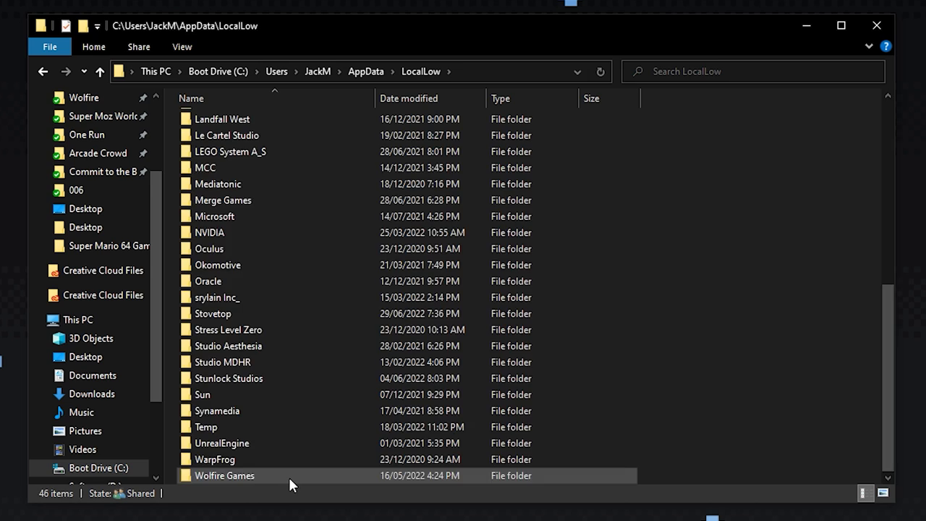
double_click(225, 475)
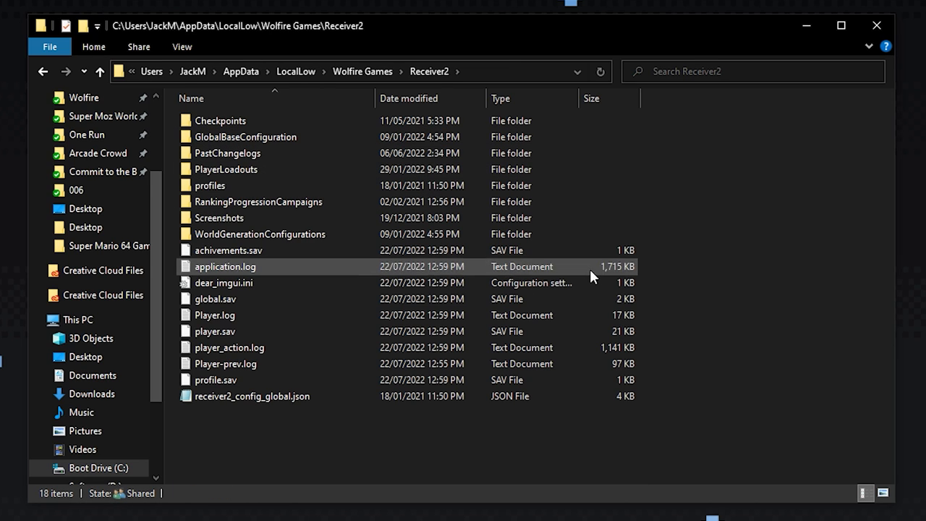
Paste the mod files into Receiver2, replacing duplicates, then bring up the game's options menu
key(ctrl+v)
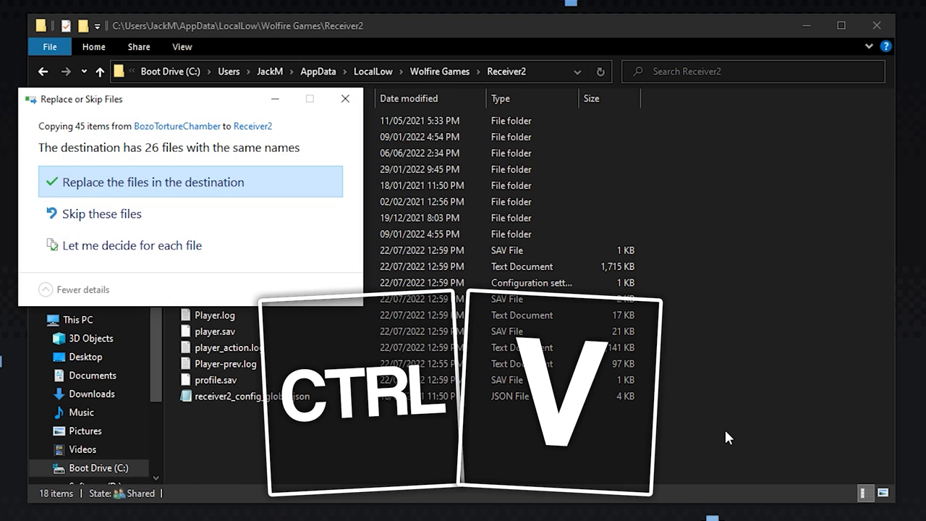
key(ctrl+v)
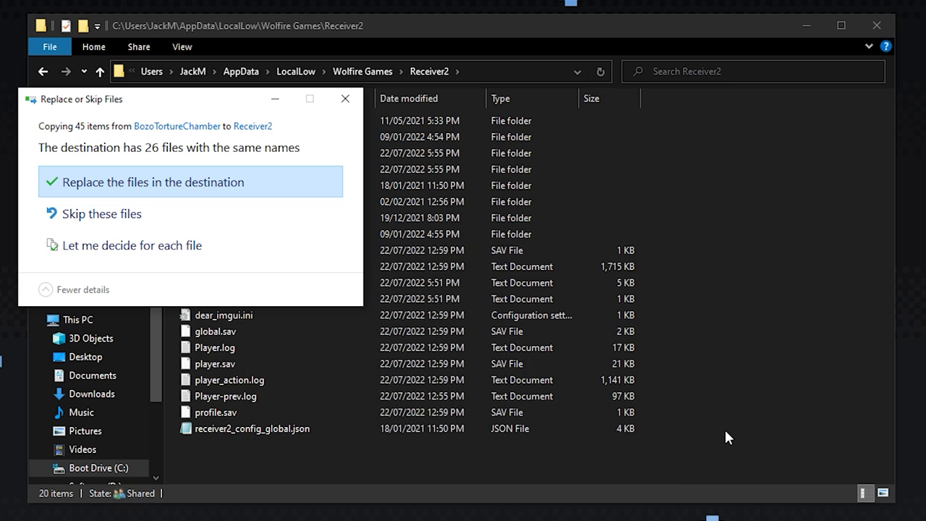
mouse_move(188, 190)
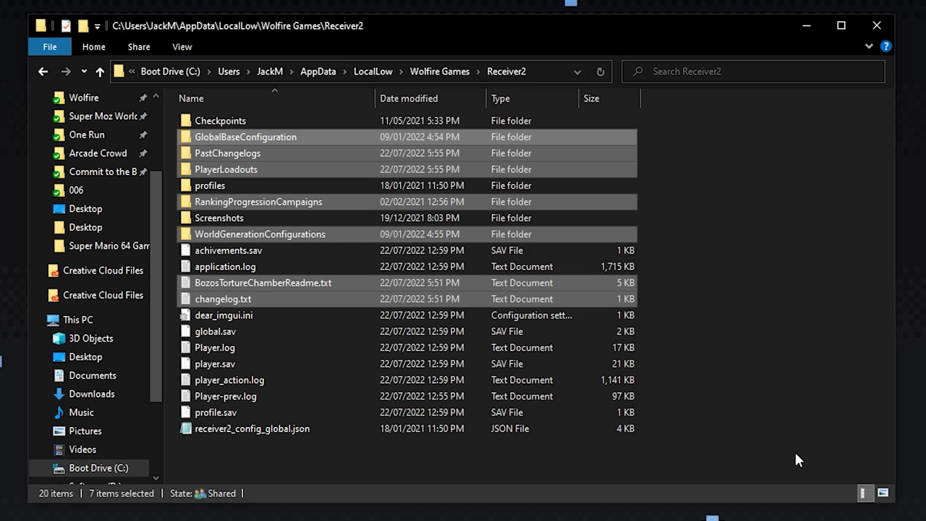
click(840, 25)
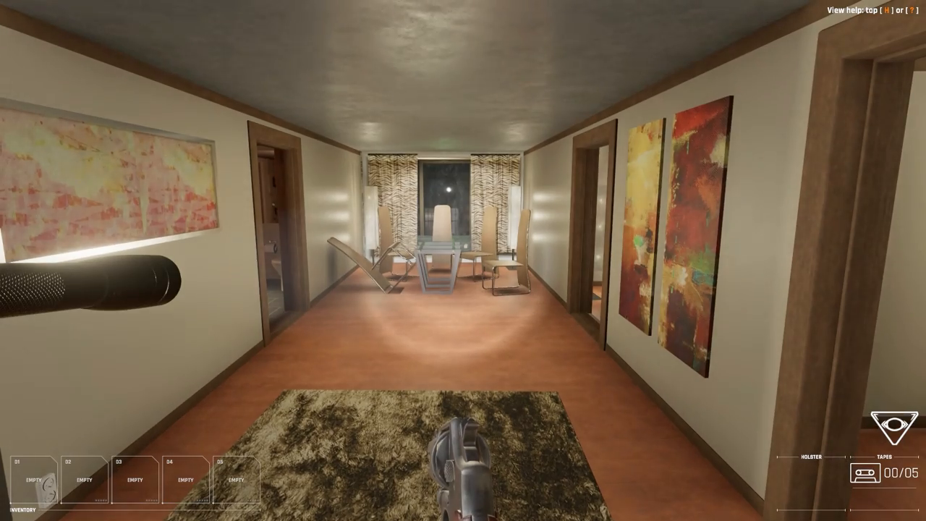
key(Escape)
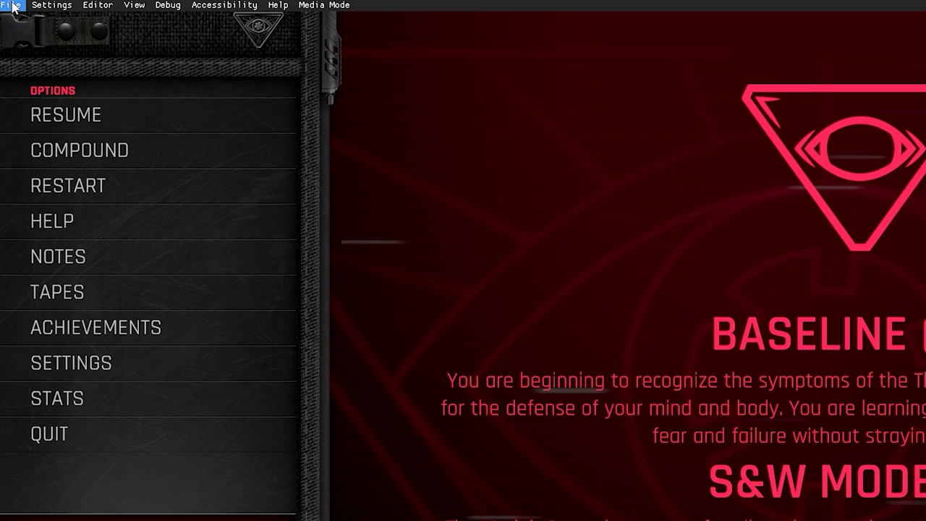
Load bozo_torture_3 from the bozo_torture_campaign custom campaign
click(10, 5)
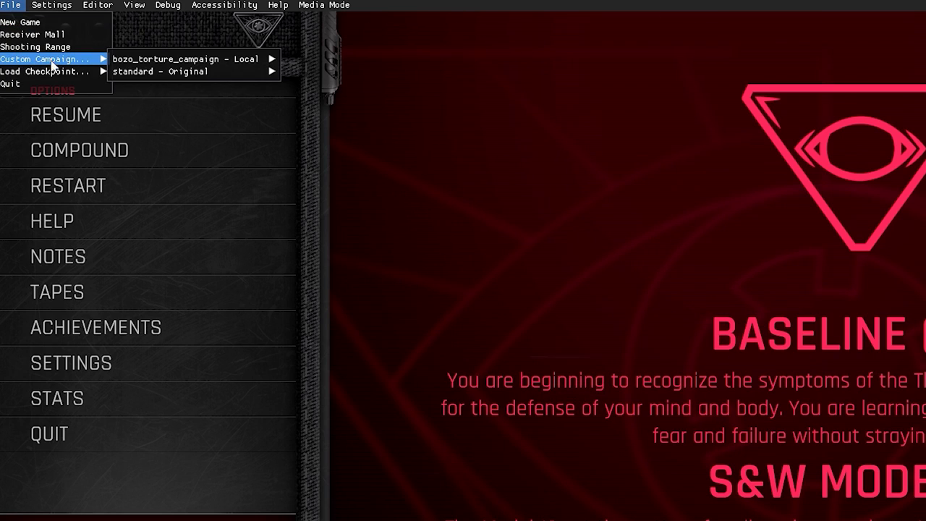
mouse_move(188, 59)
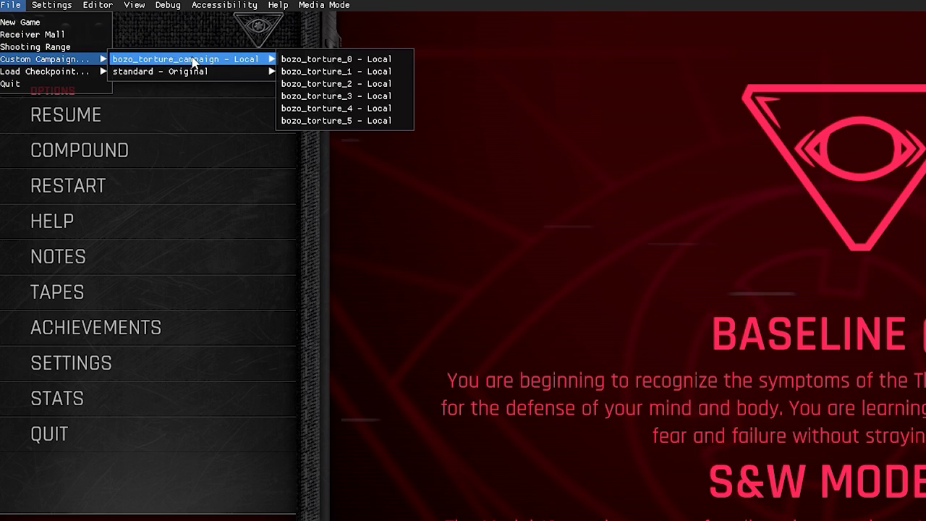
mouse_move(335, 96)
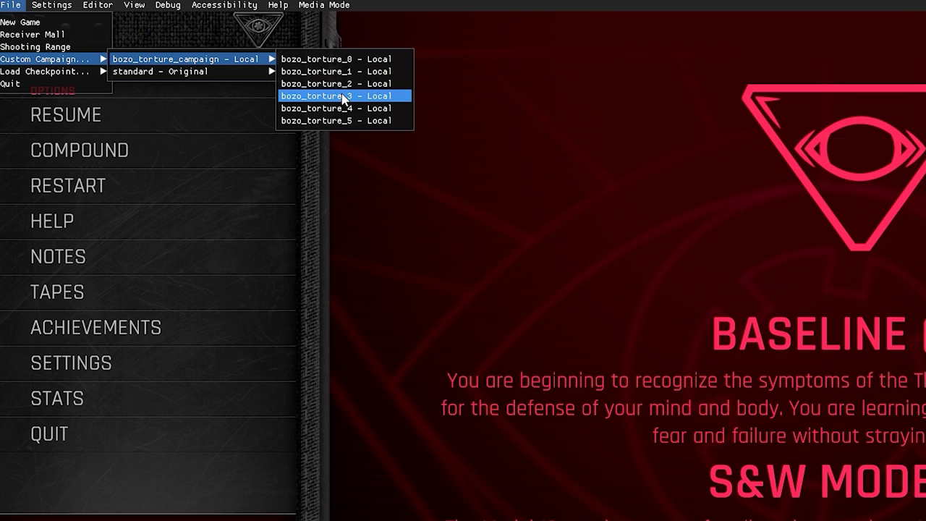
mouse_move(340, 105)
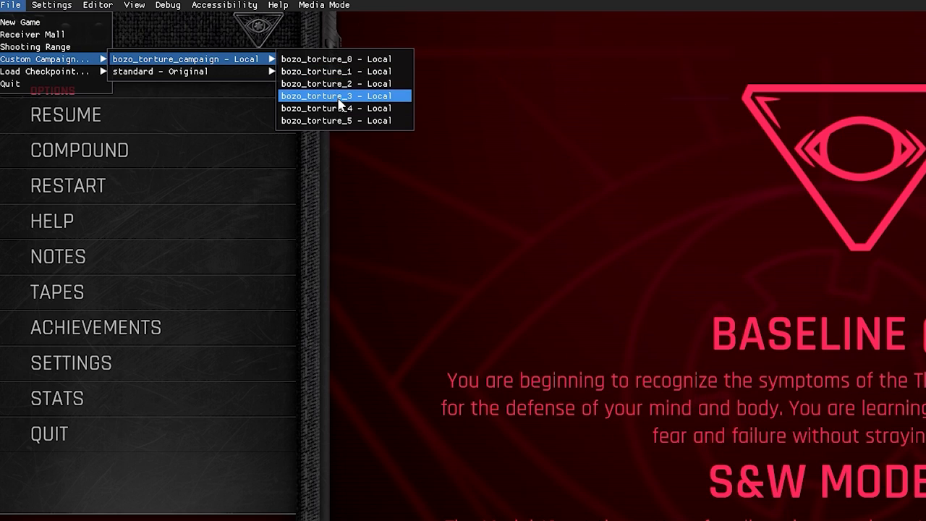
click(336, 96)
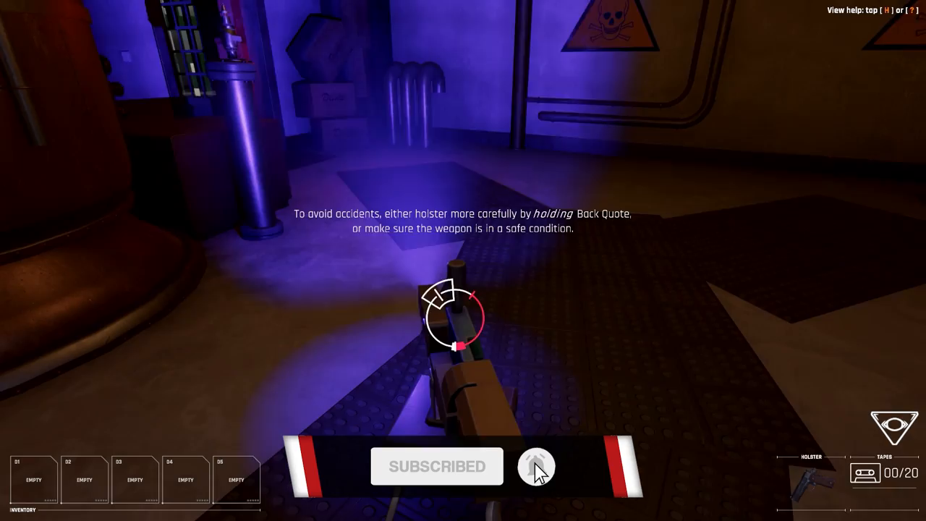
mouse_move(463, 260)
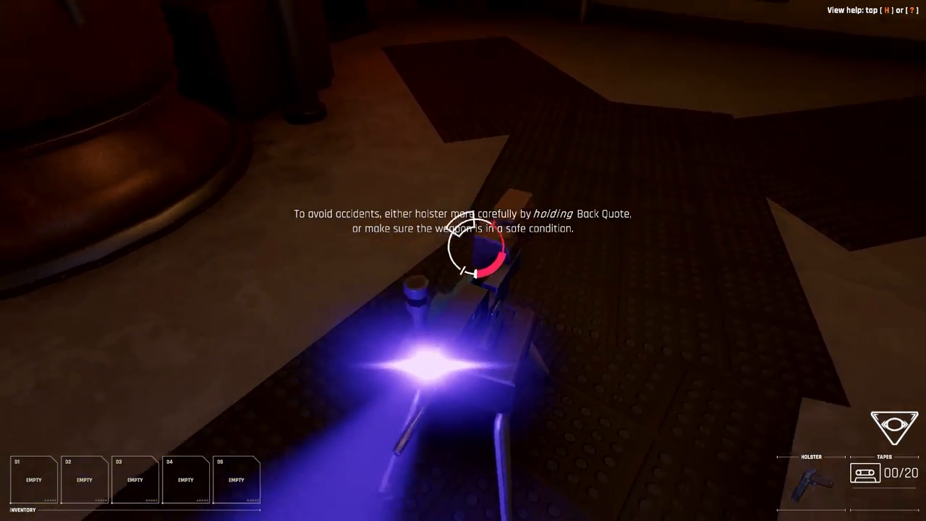